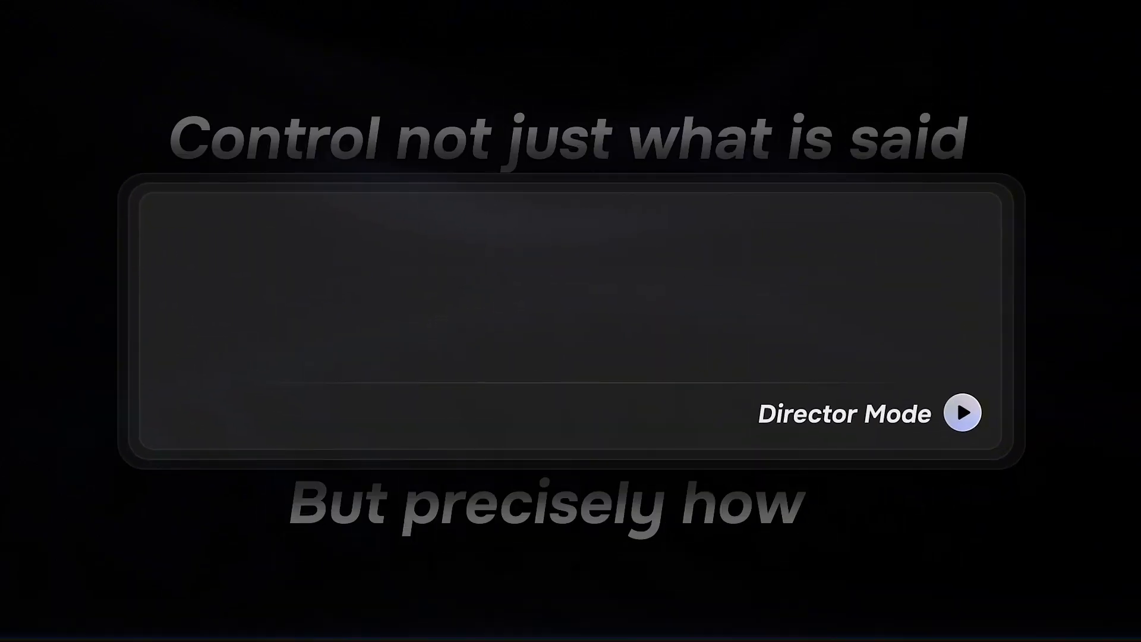
Play back 'Standard delivery is fine.' with its short-pause tag.
click(964, 413)
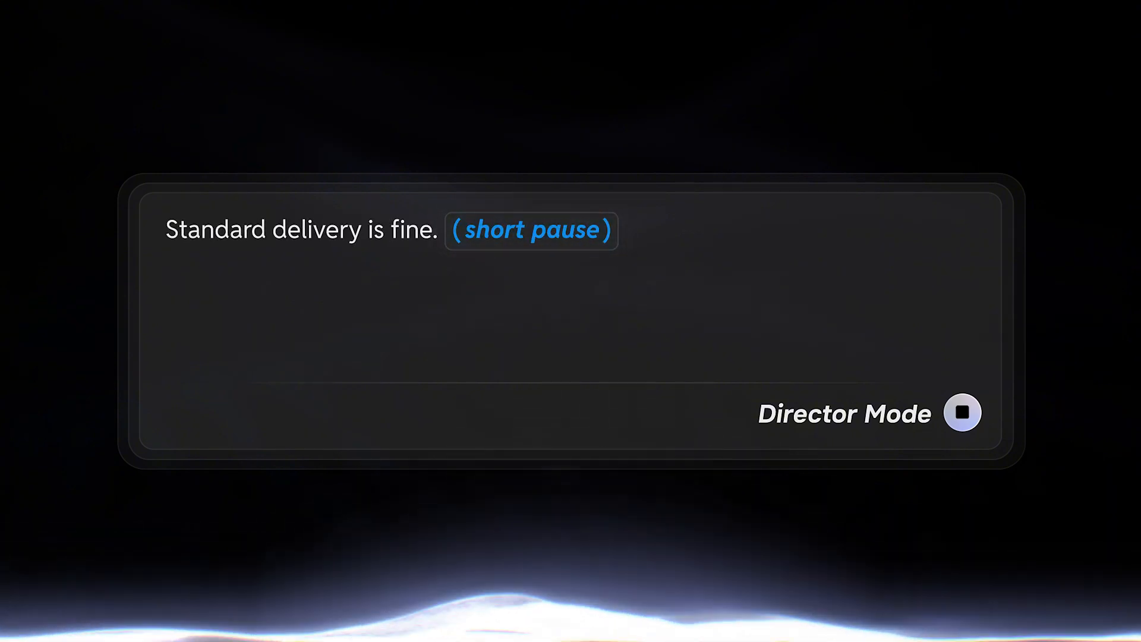